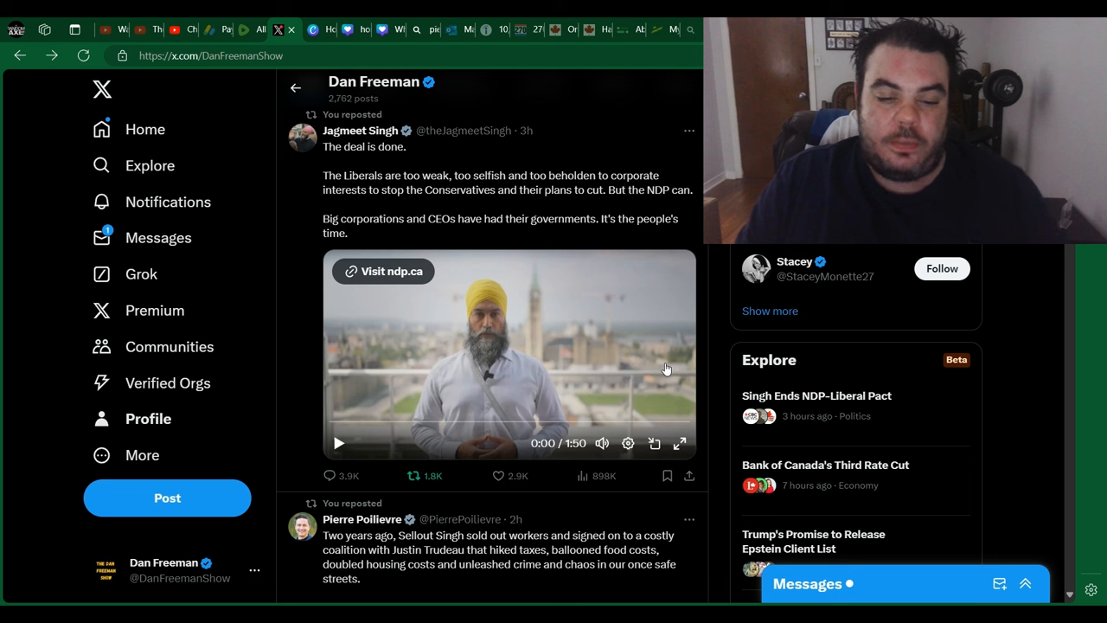
pyautogui.moveTo(488, 177)
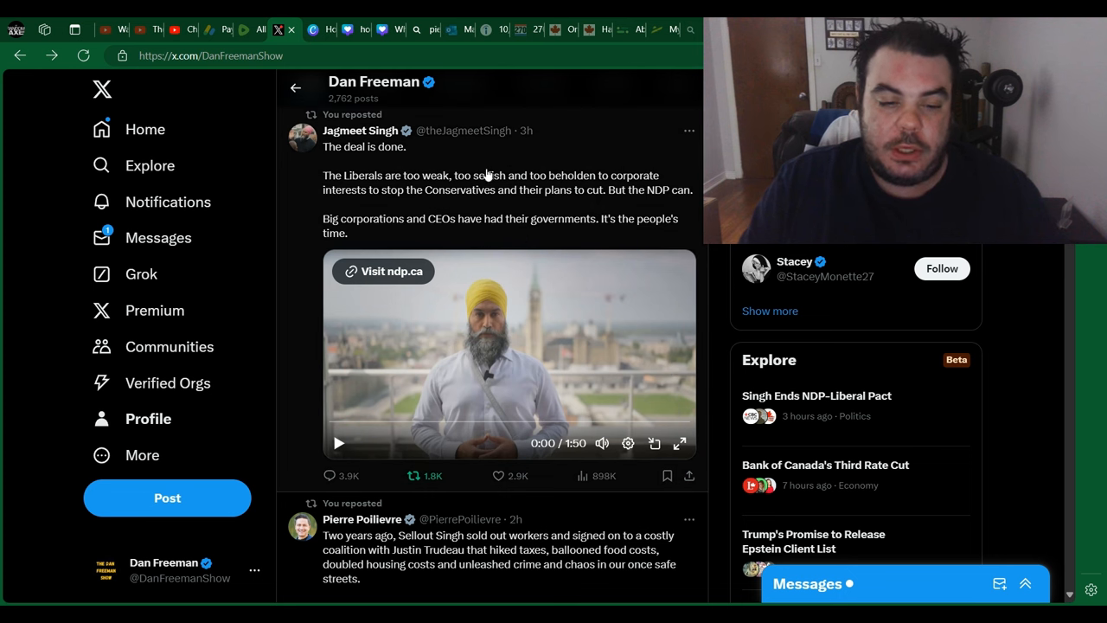
pyautogui.moveTo(406, 164)
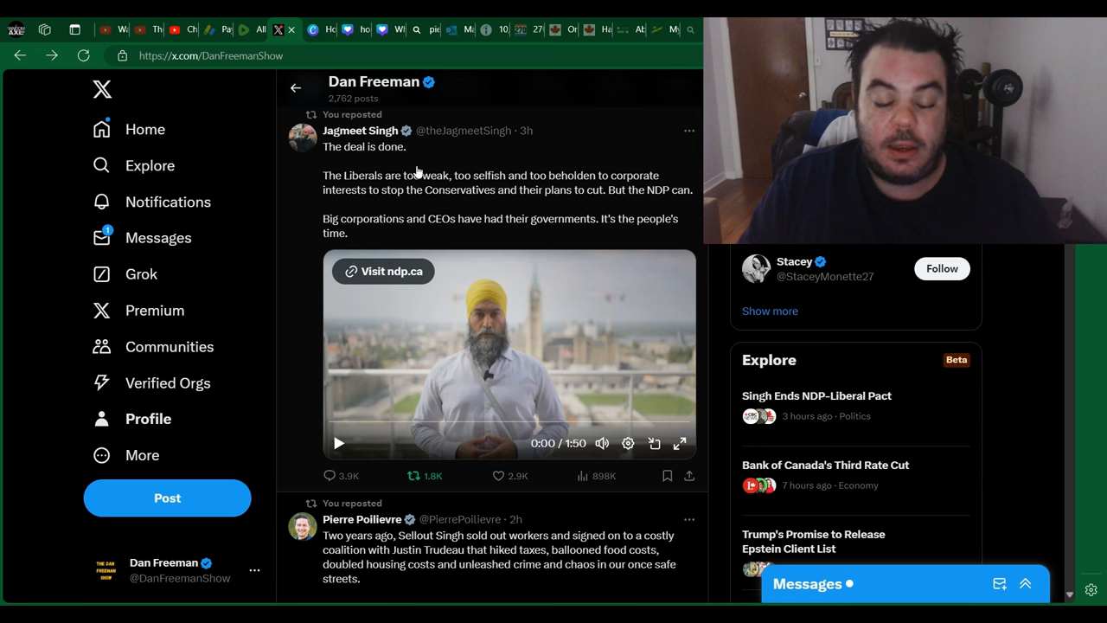
pyautogui.moveTo(422, 194)
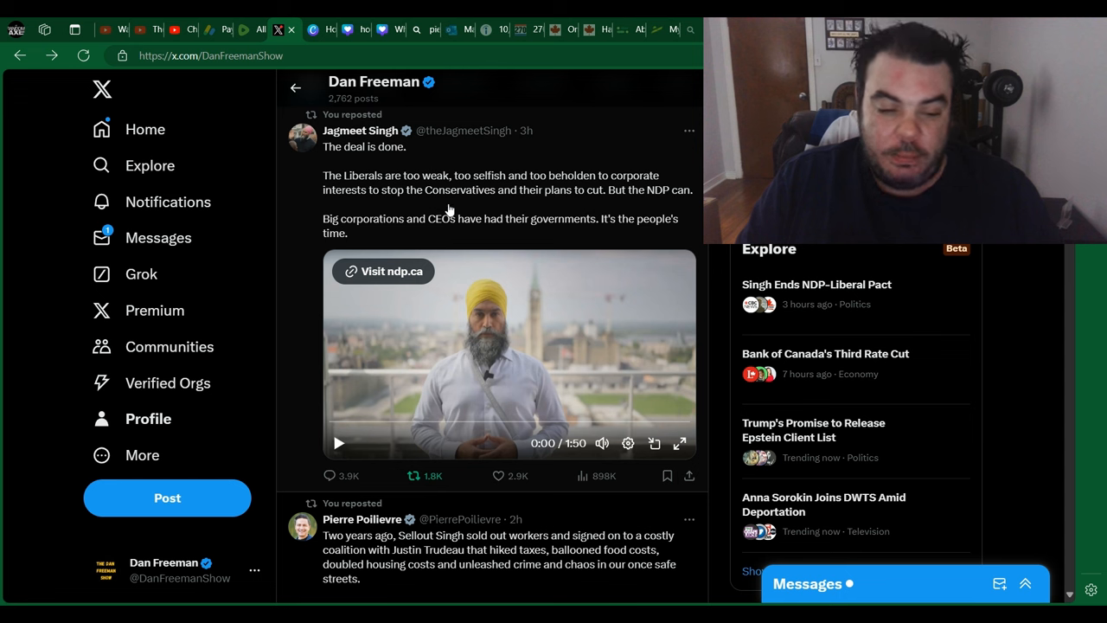
pyautogui.moveTo(439, 239)
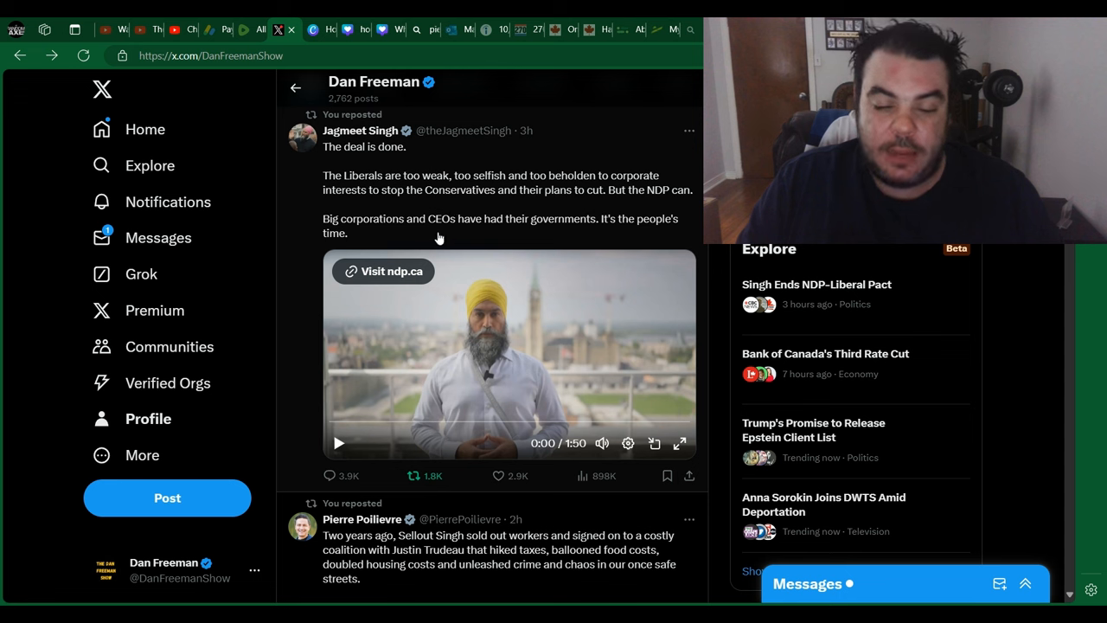
pyautogui.moveTo(453, 237)
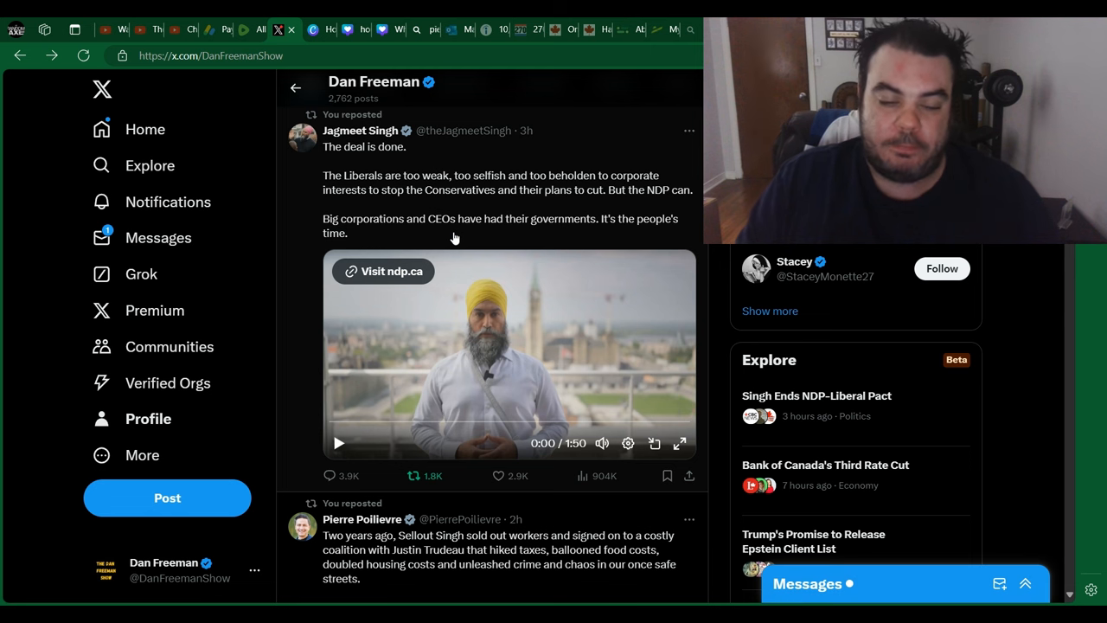
pyautogui.moveTo(416, 320)
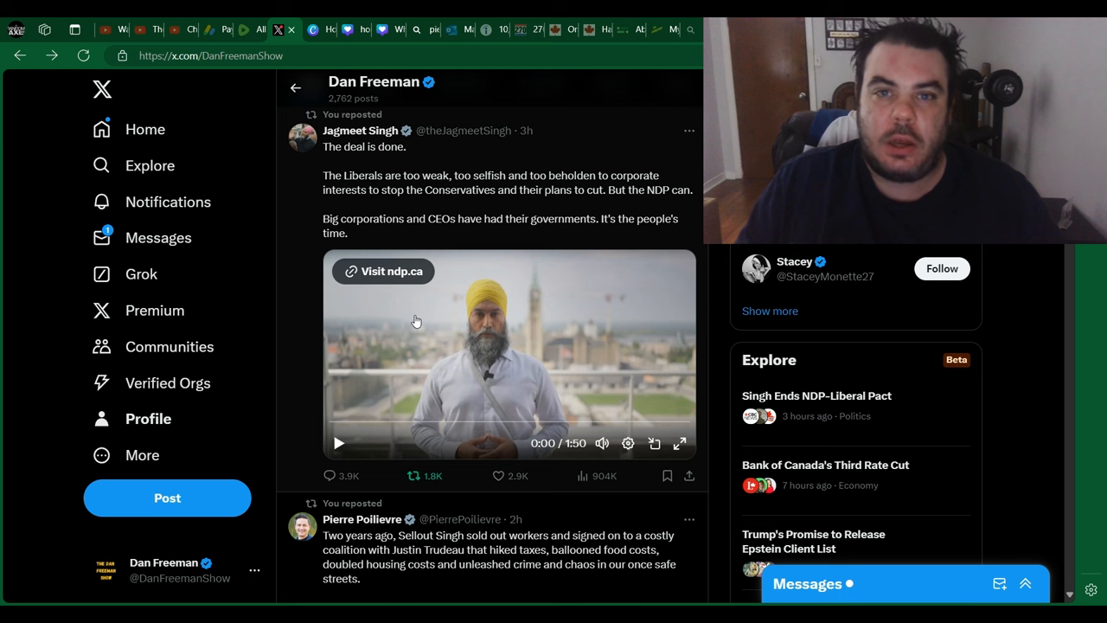
pyautogui.moveTo(398, 337)
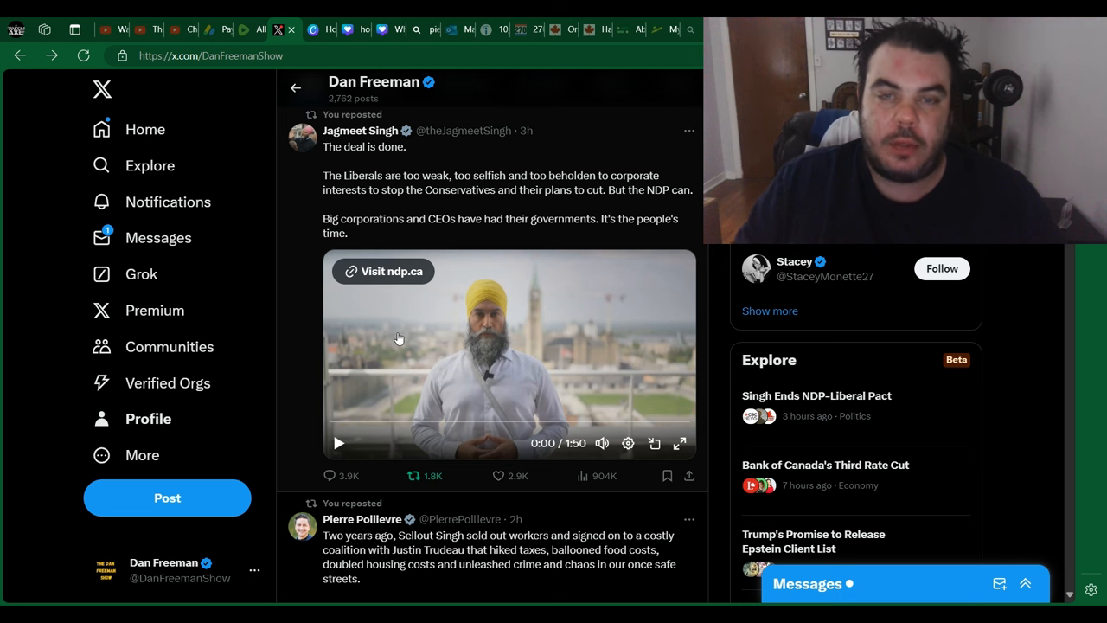
pyautogui.moveTo(370, 409)
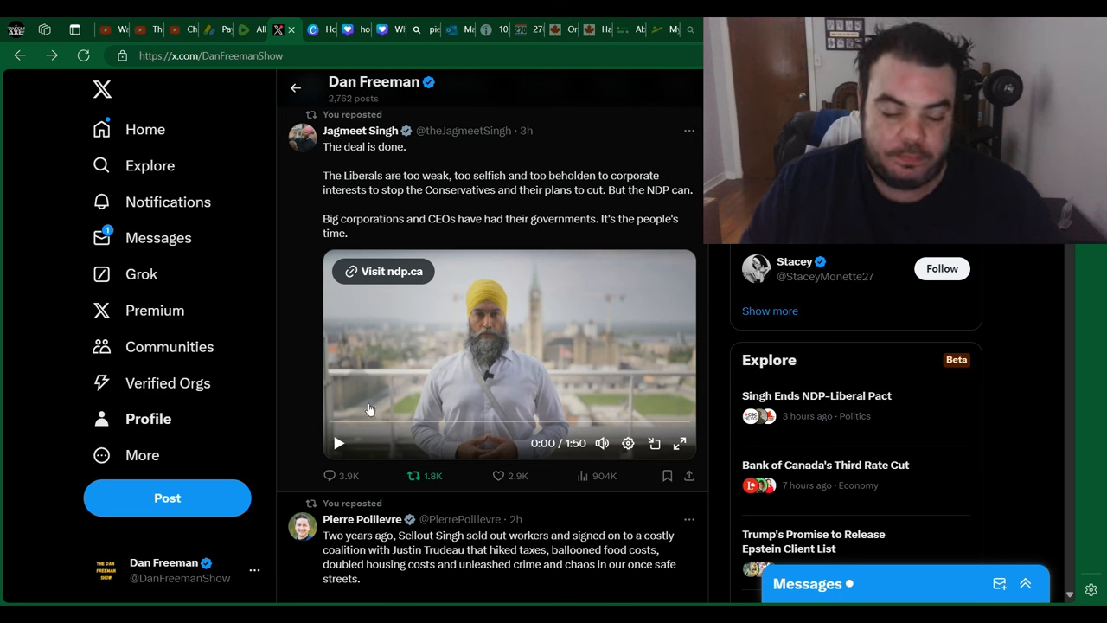
# - Play Singh's embedded NDP video through to its closing "It's the people's time" card at 1:48
pyautogui.click(339, 443)
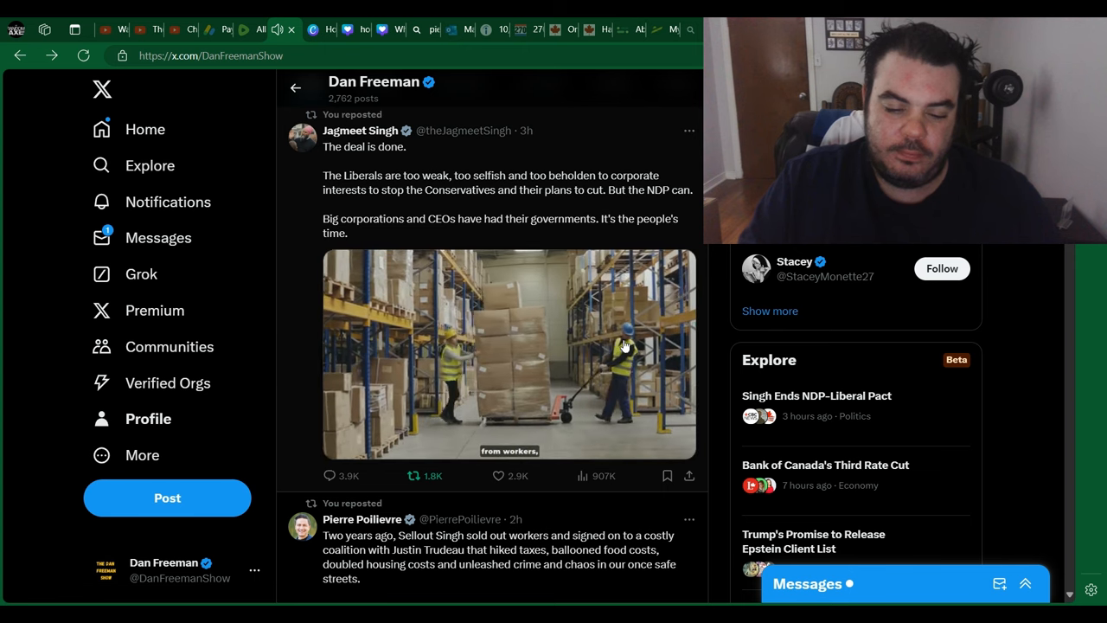
pyautogui.click(509, 355)
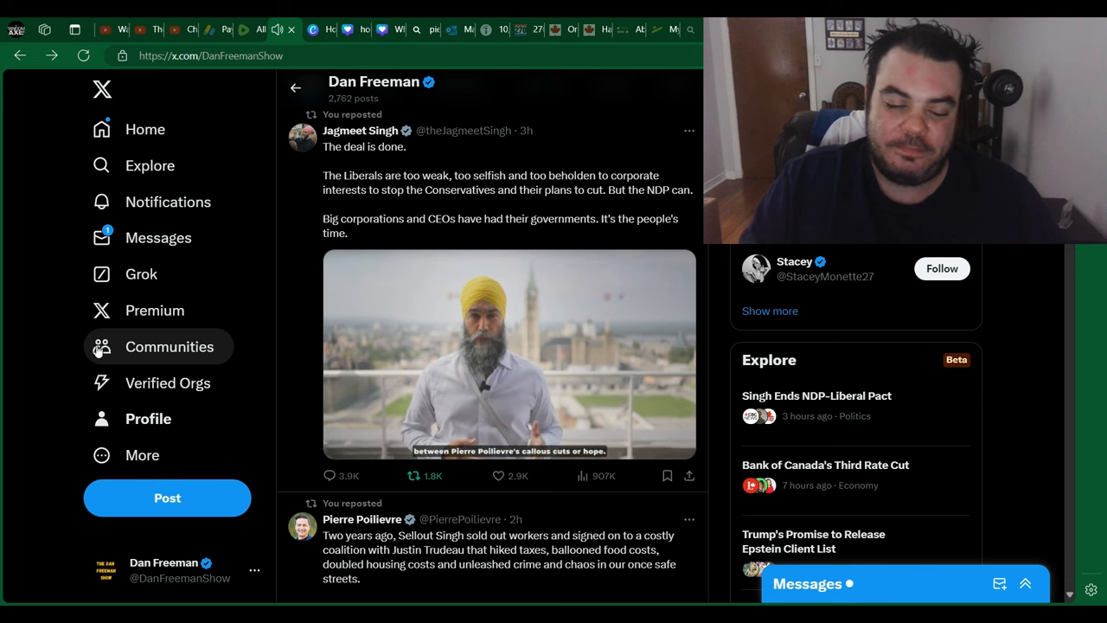
pyautogui.click(508, 355)
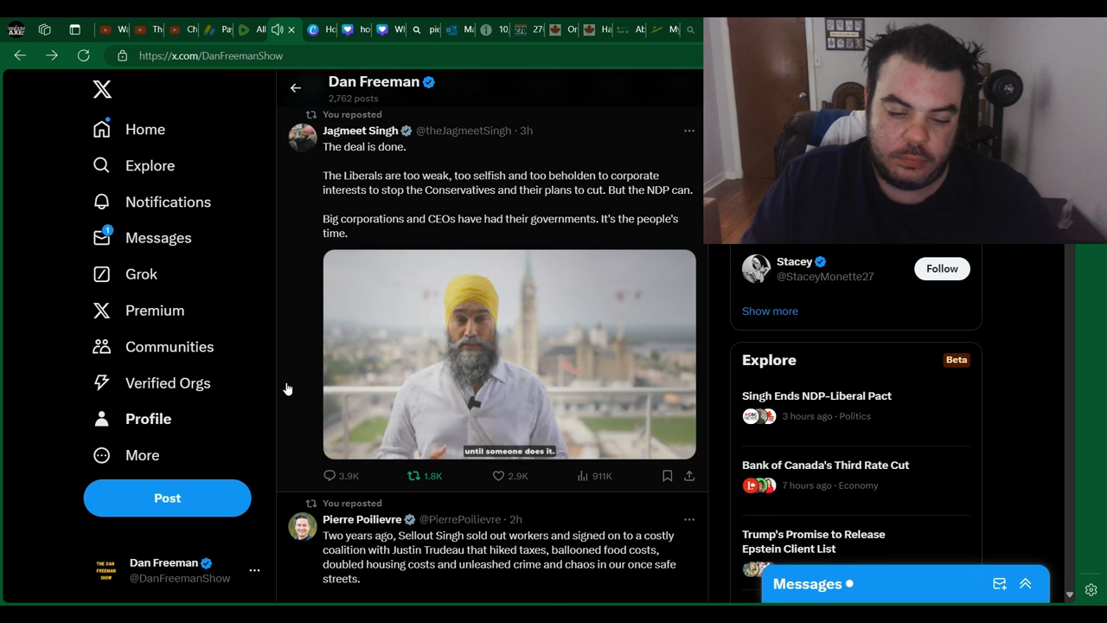
pyautogui.click(509, 353)
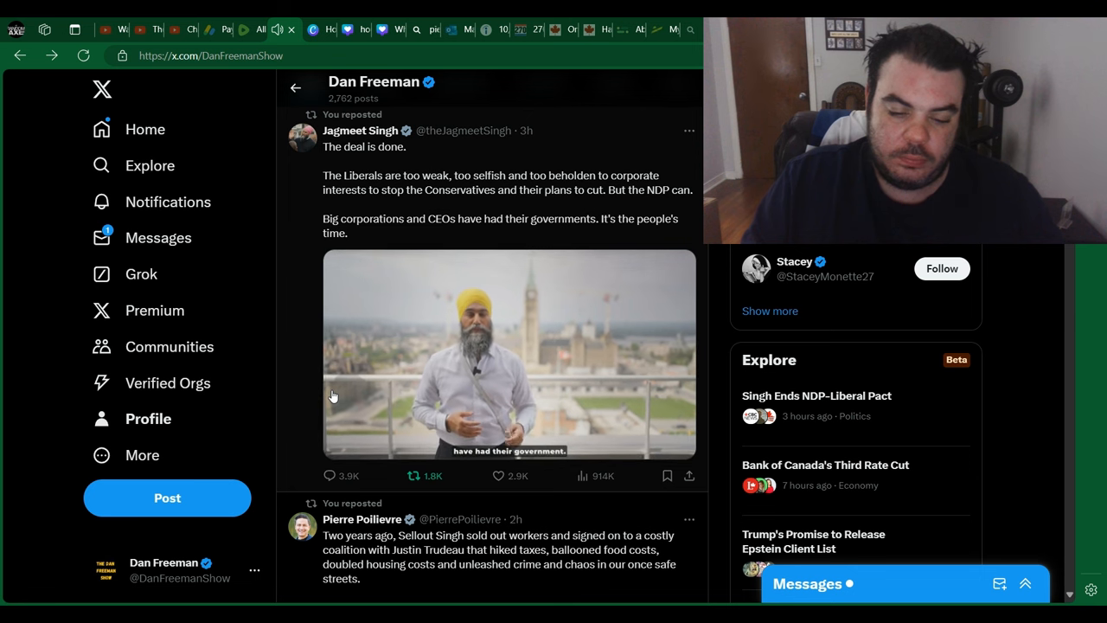
pyautogui.click(508, 355)
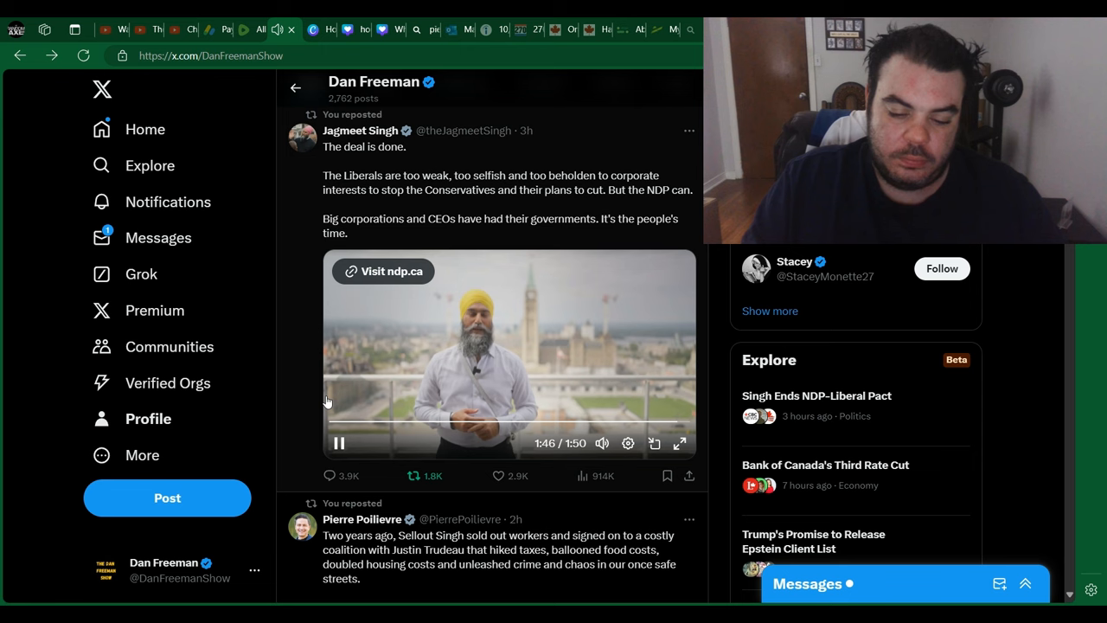
pyautogui.click(339, 443)
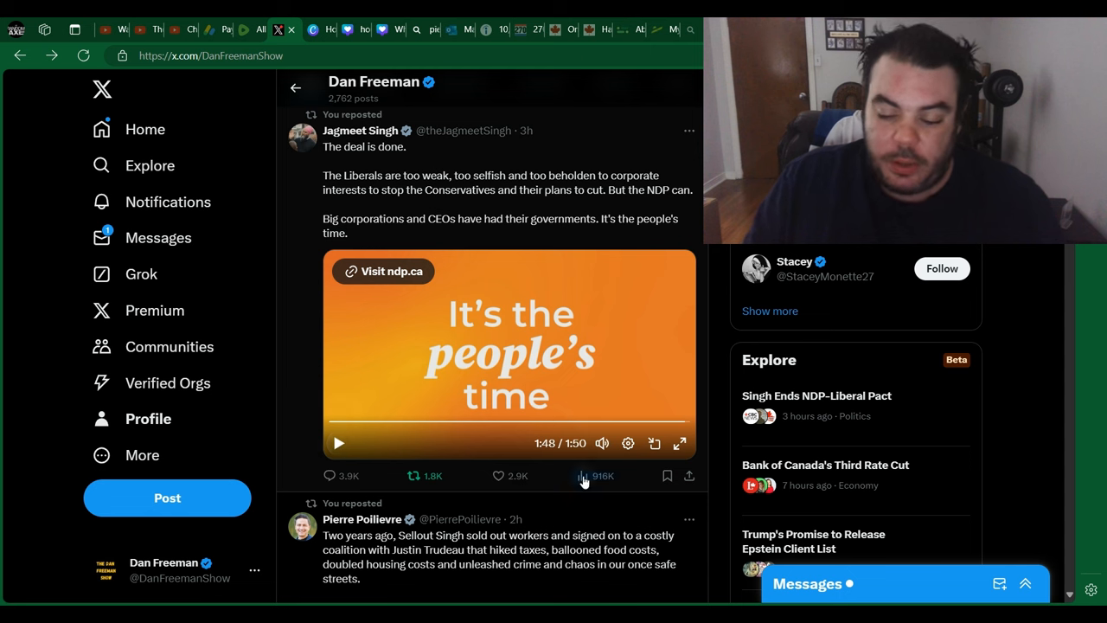
# - Scroll to Poilievre's reposted 'Sellout Singh' post and expand it to its own page with full text
pyautogui.scroll(-3)
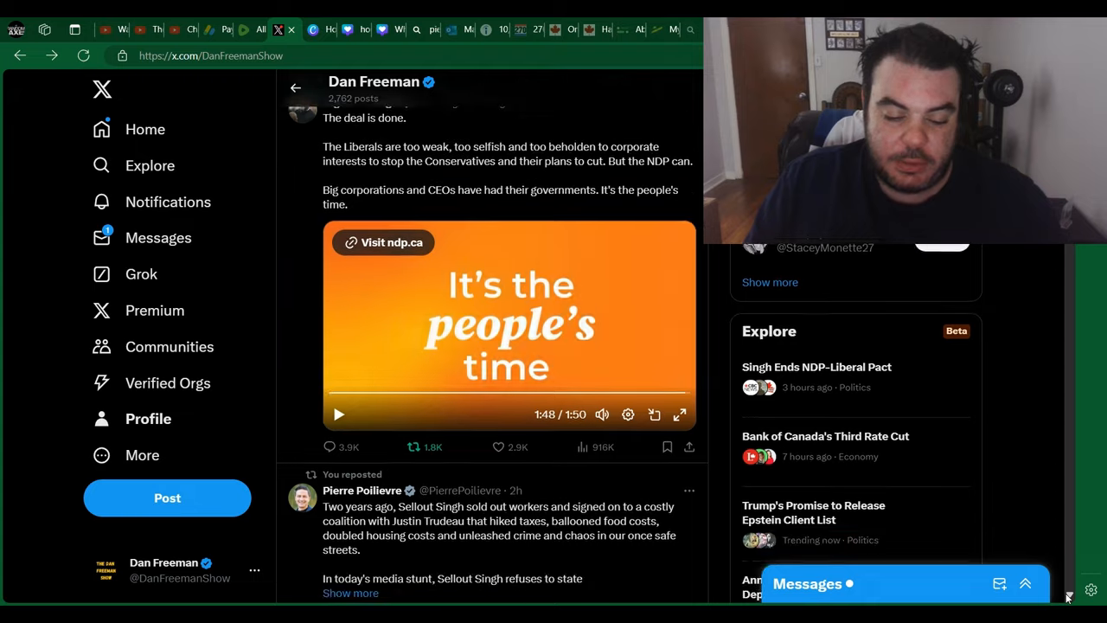
pyautogui.scroll(-3)
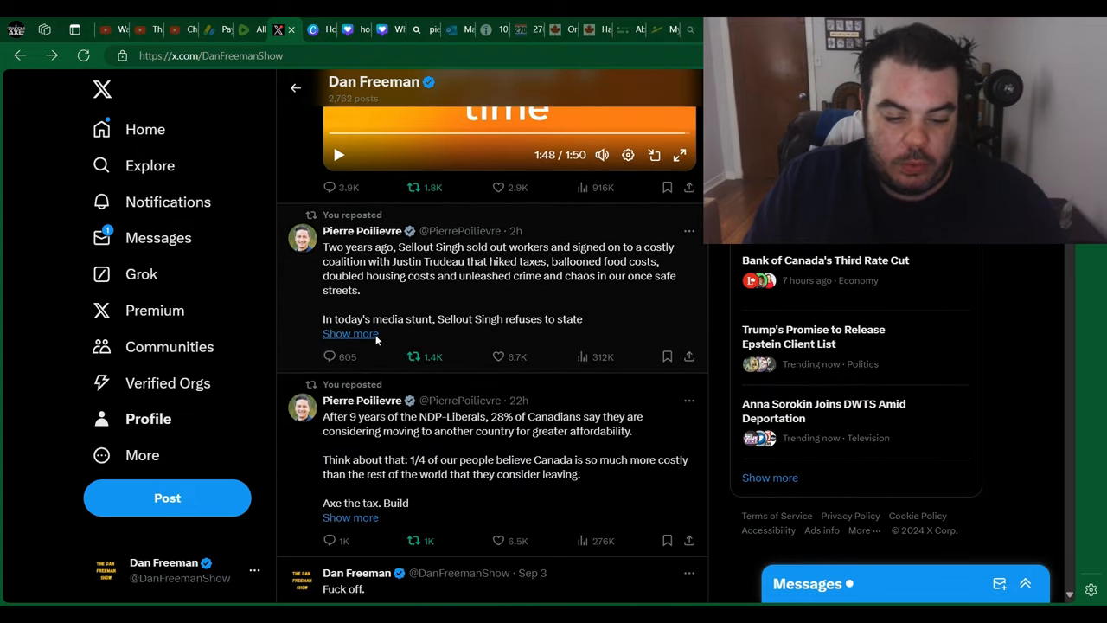
pyautogui.click(350, 333)
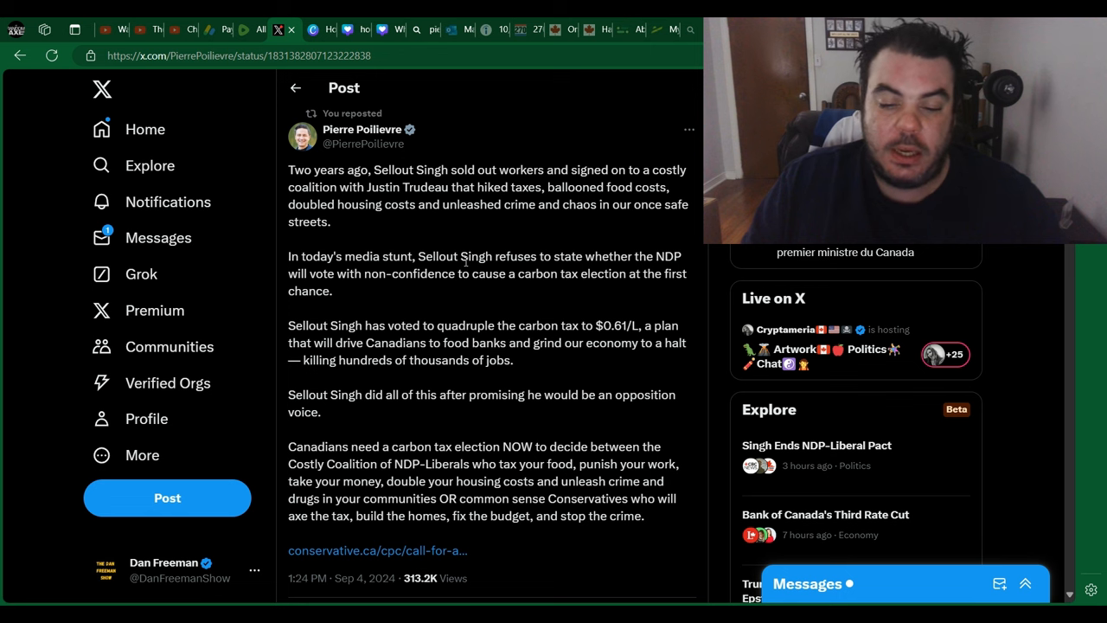
pyautogui.moveTo(398, 296)
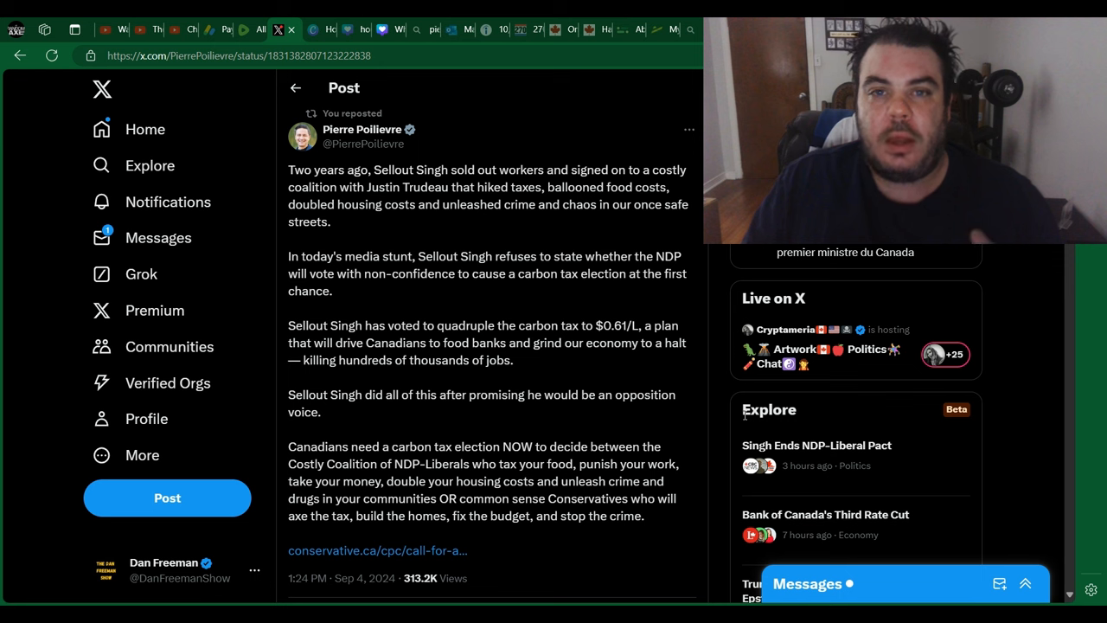
pyautogui.moveTo(637, 578)
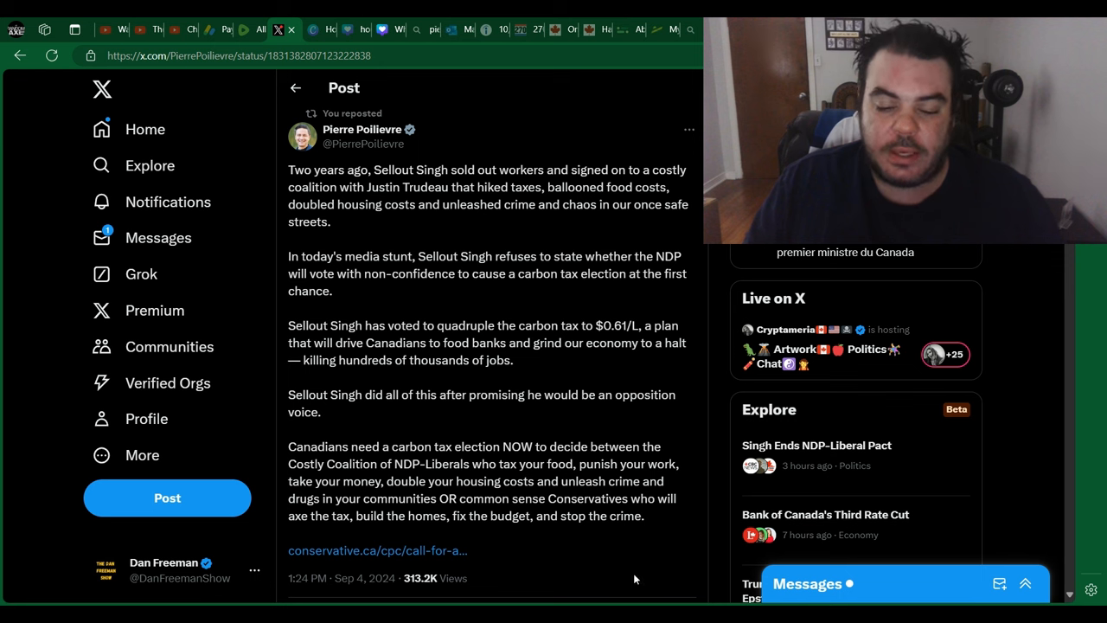